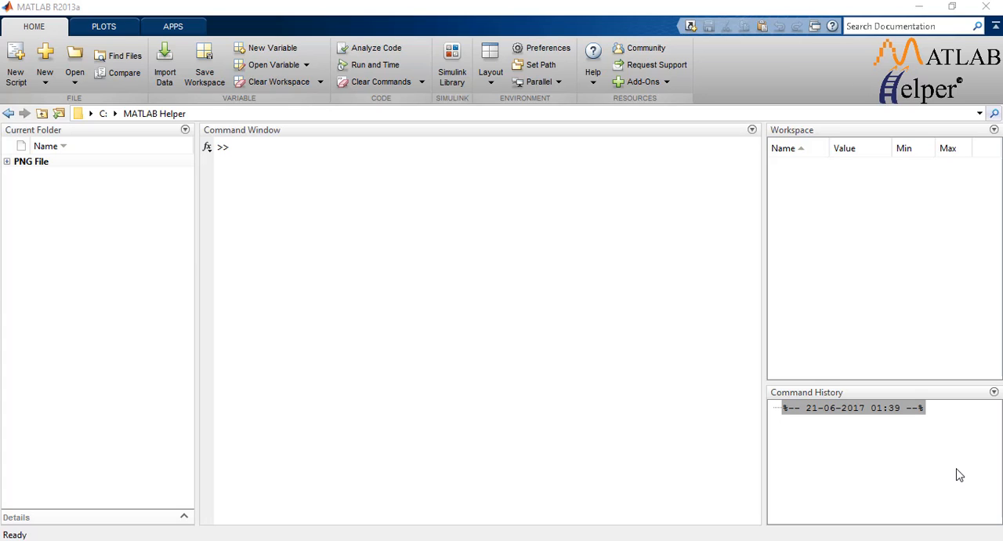
Enter the command img = imread() to read an image into the variable img.
type("img = imread()")
type("imwru")
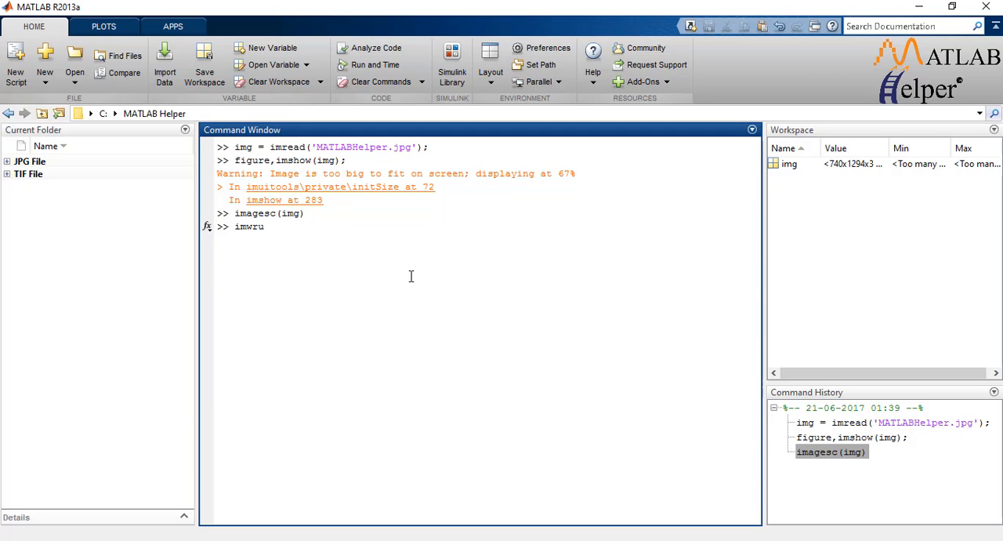
Run imwrite(img,'new_img.png') to save the image as new_img.png in the current folder.
type("ite(img,'new_img.png');")
key("Return")
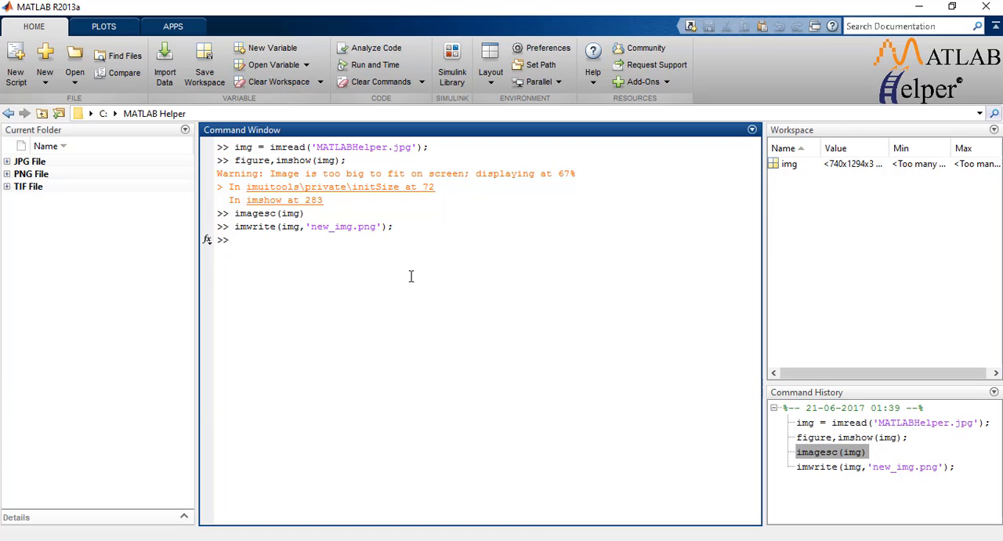